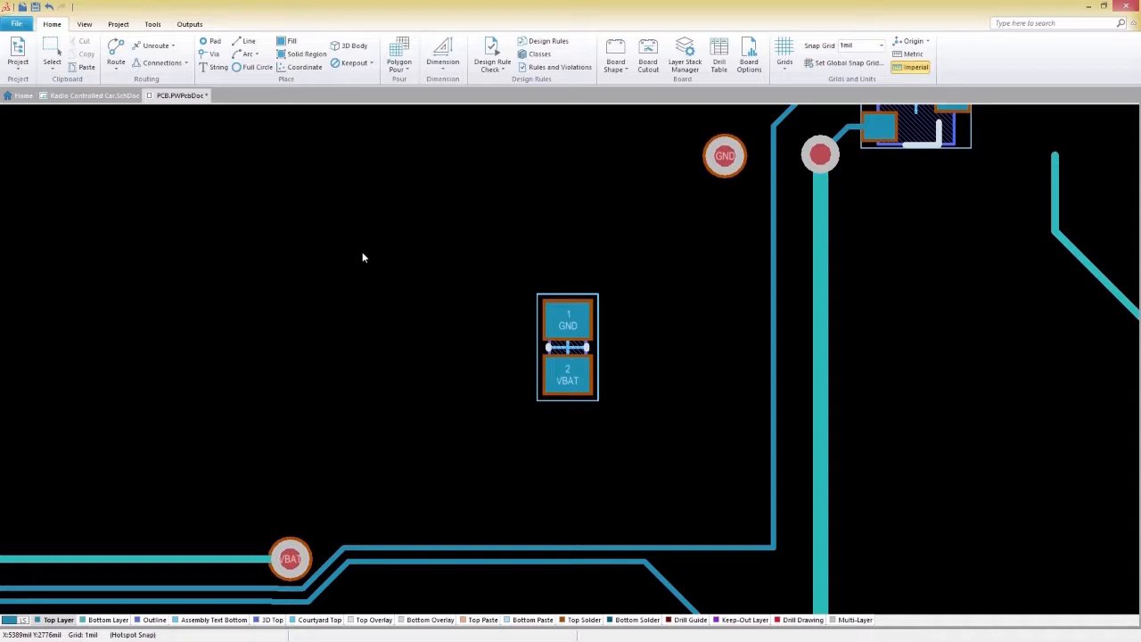
{"action": "mouse_move", "coordinate": [419, 190]}
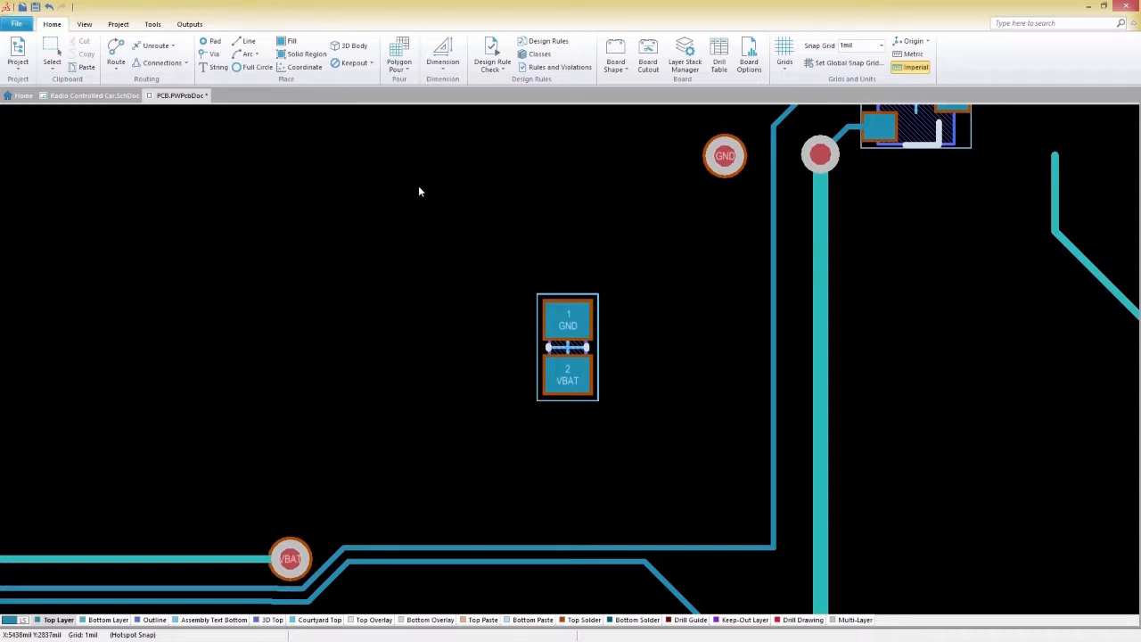
Review the routing width rule in the board's design rules, then close the editor
{"action": "left_click", "coordinate": [548, 41]}
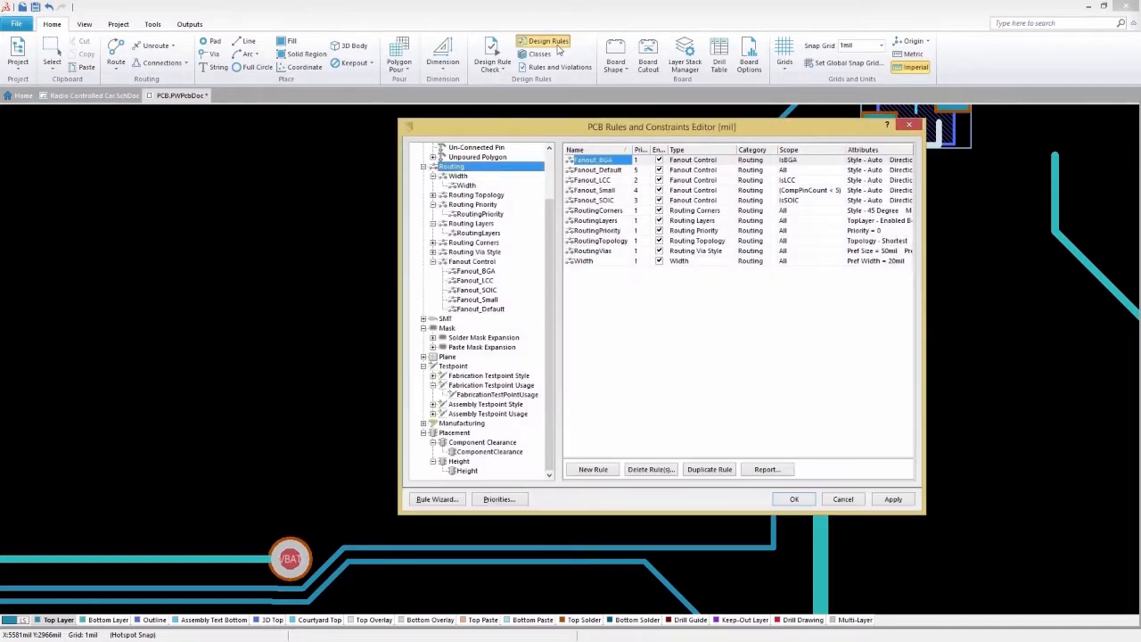
{"action": "left_click", "coordinate": [458, 185]}
{"action": "type", "text": "10"}
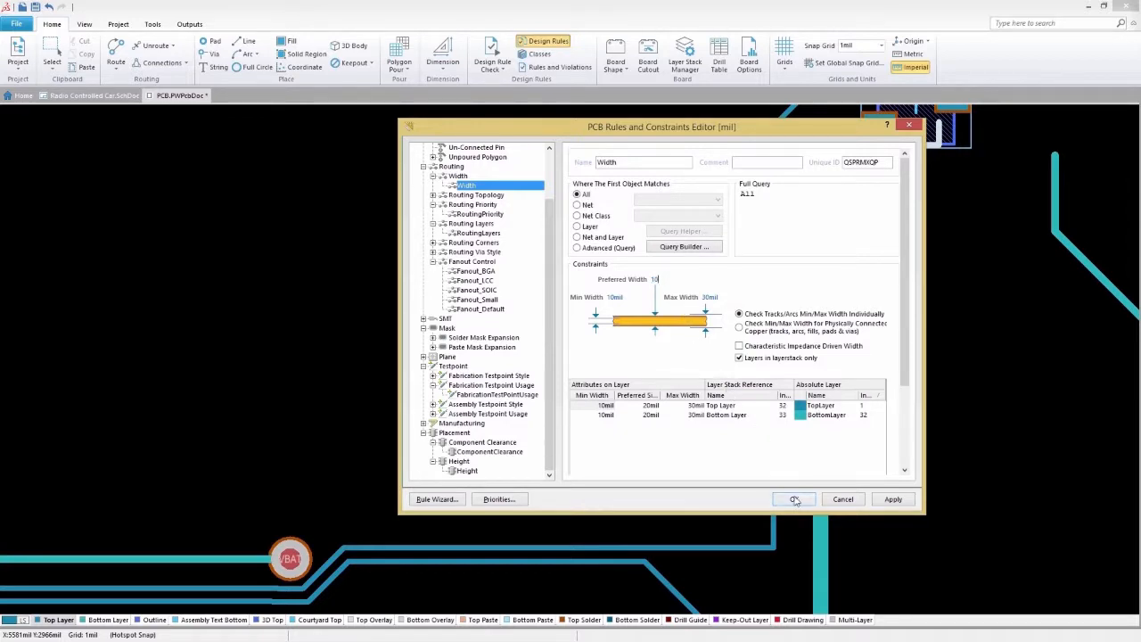
{"action": "left_click", "coordinate": [793, 498]}
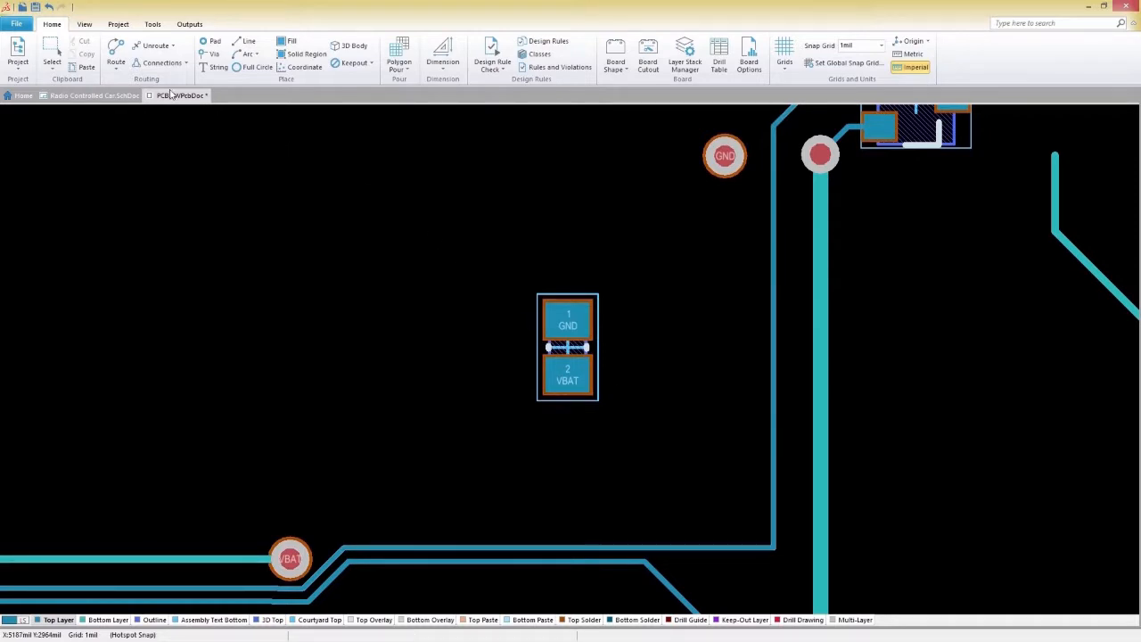
Interactively route tracks from connector pads to the GND and VBAT vias
{"action": "left_click", "coordinate": [116, 60]}
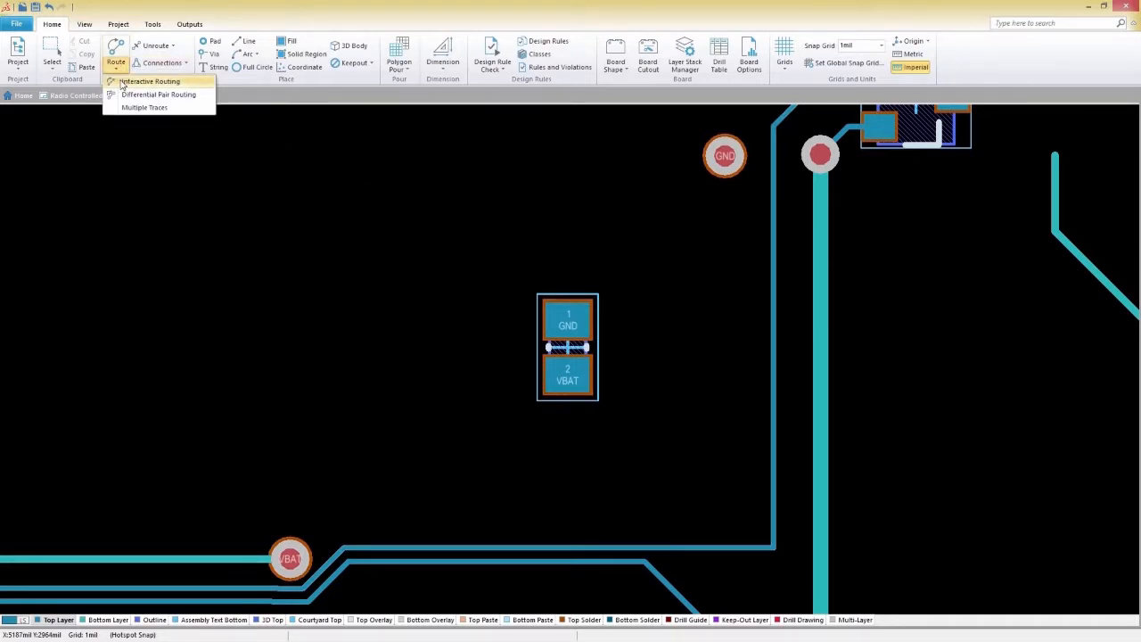
{"action": "left_click", "coordinate": [149, 81]}
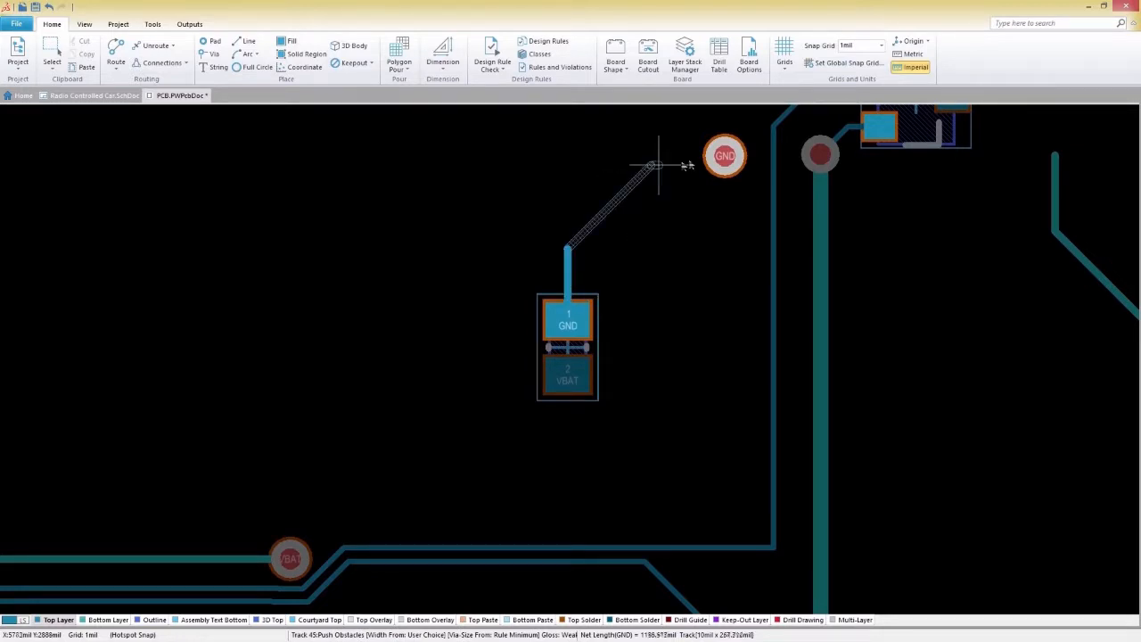
{"action": "left_click", "coordinate": [725, 155]}
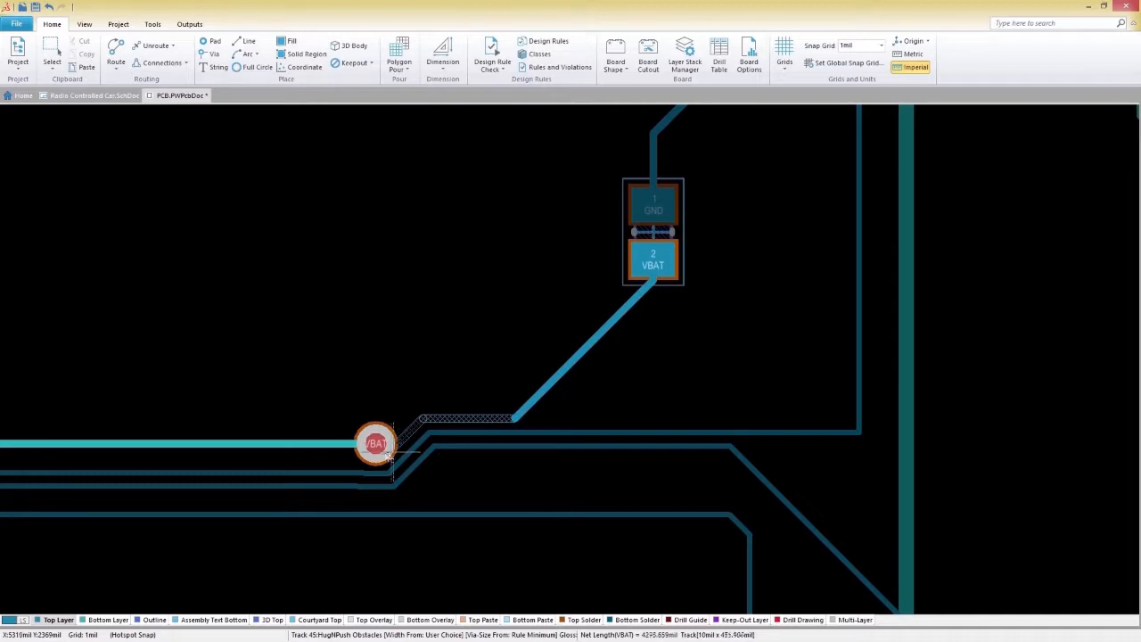
{"action": "left_click", "coordinate": [376, 443]}
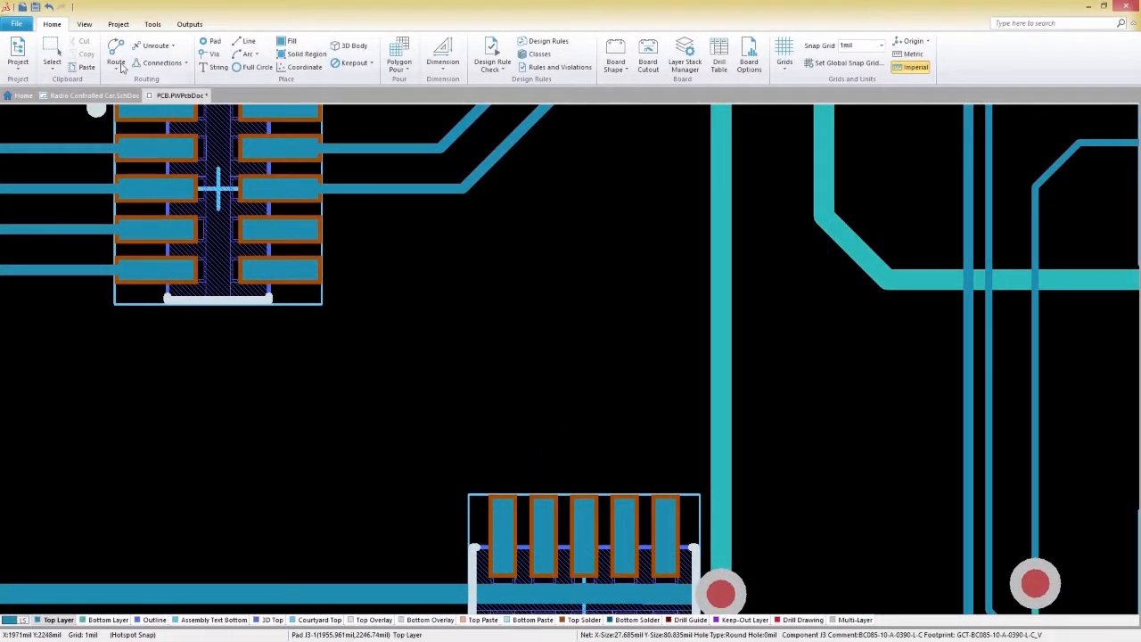
In the Diff Pairs Editor, add 'DiffPair' pairing eNG_STAT_A with eNG_STAT_B
{"action": "left_click", "coordinate": [84, 24]}
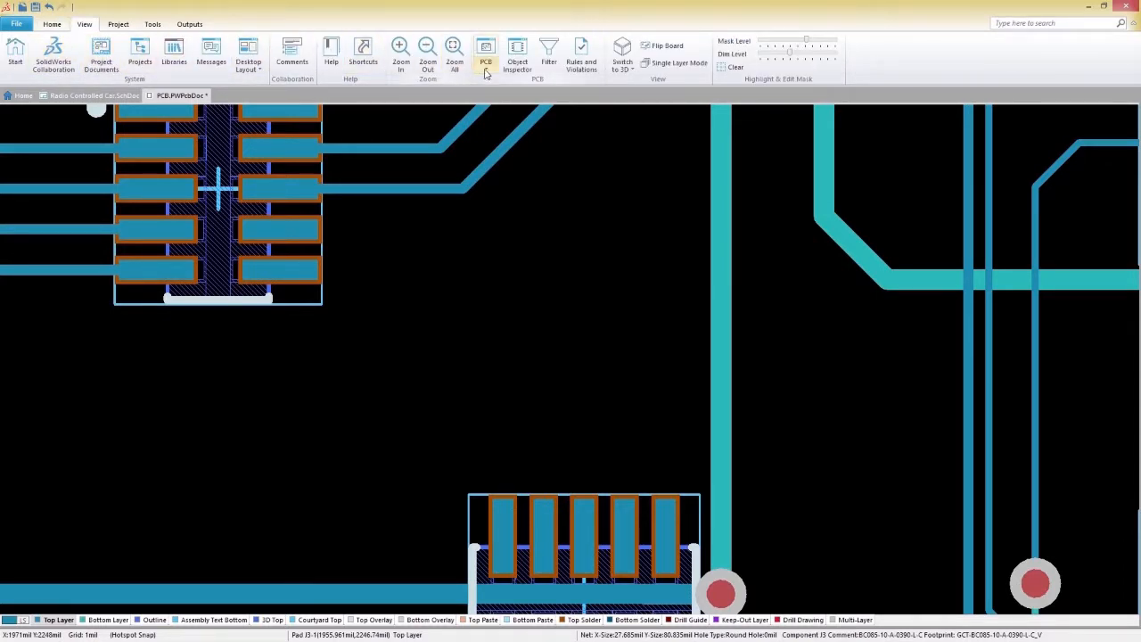
{"action": "left_click", "coordinate": [484, 53]}
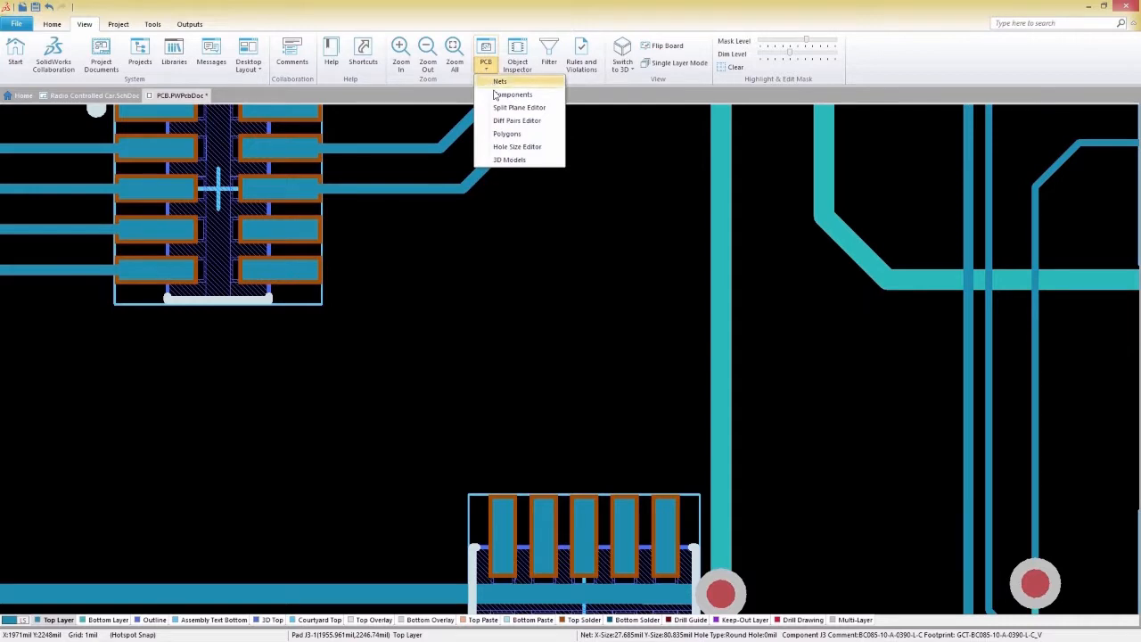
{"action": "left_click", "coordinate": [517, 120]}
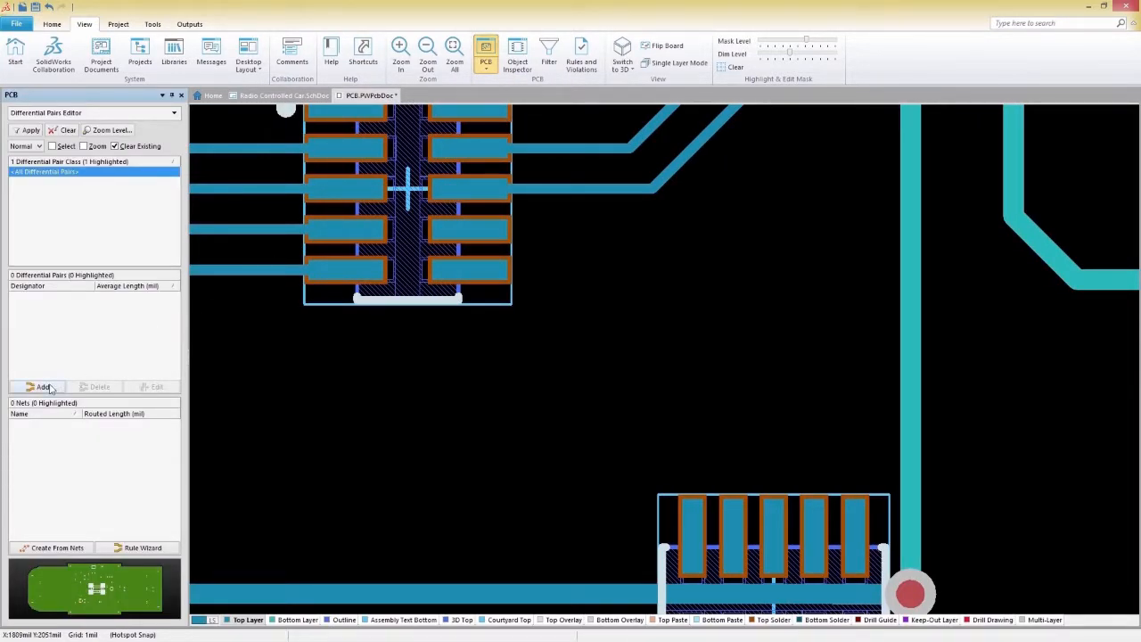
{"action": "left_click", "coordinate": [42, 386]}
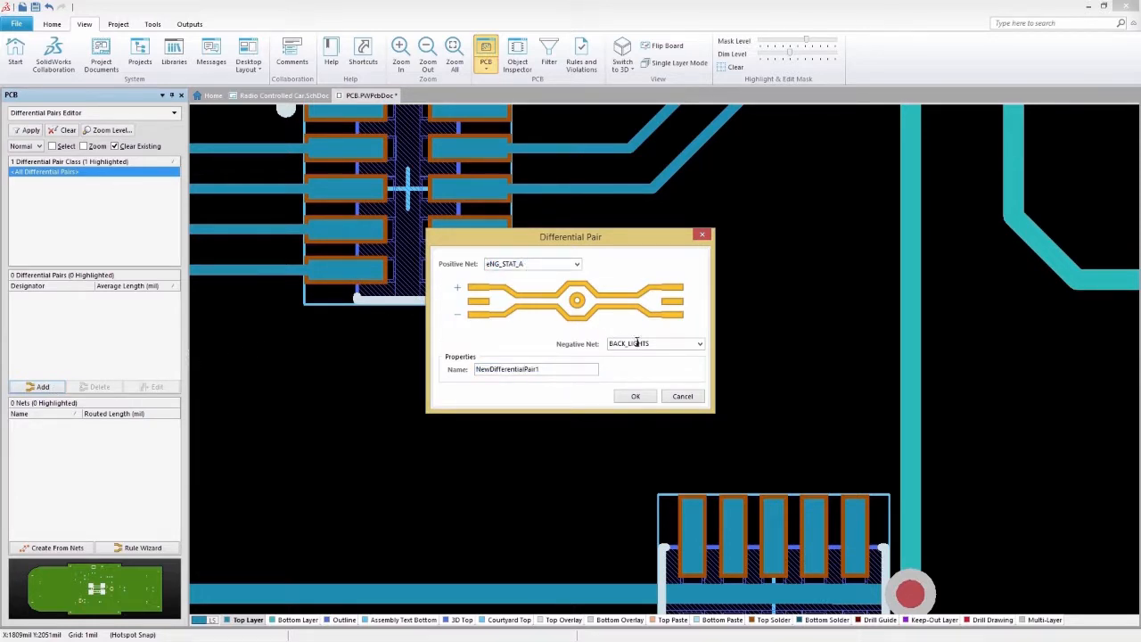
{"action": "left_click", "coordinate": [655, 344]}
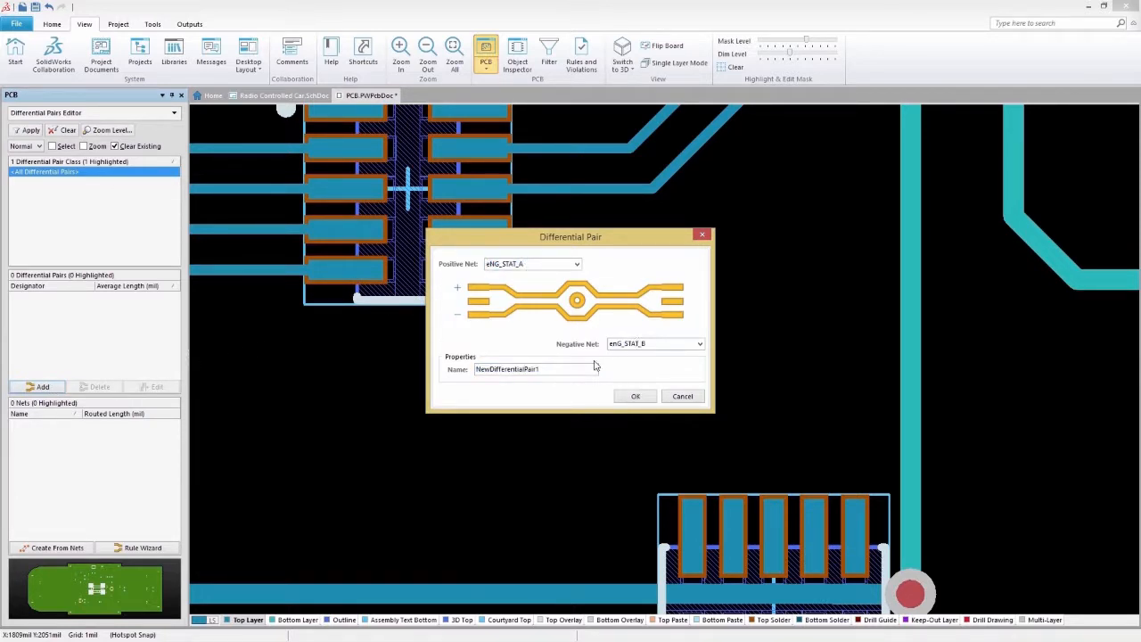
{"action": "type", "text": "DiffPair"}
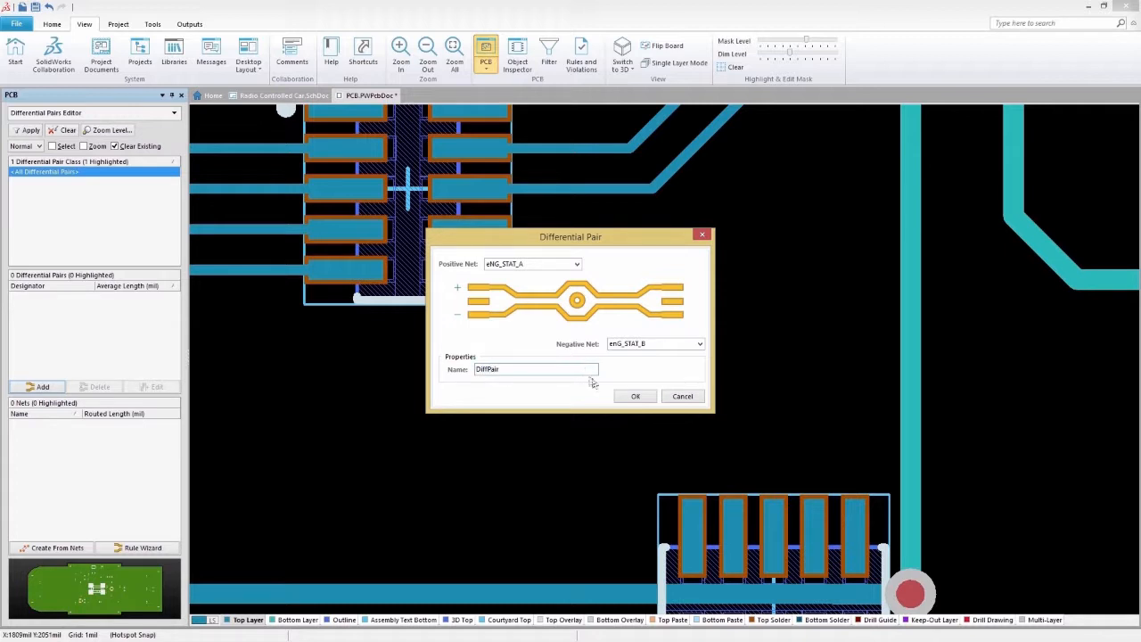
{"action": "left_click", "coordinate": [635, 396]}
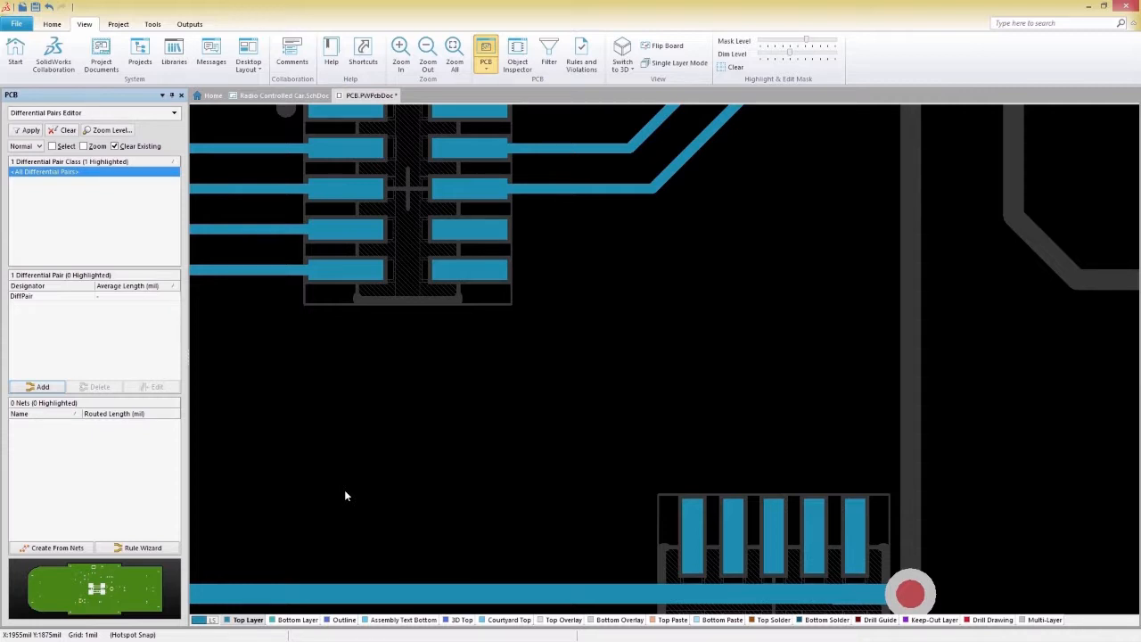
Select Differential Pair Routing from the Home tab's Route dropdown
{"action": "left_click", "coordinate": [677, 62]}
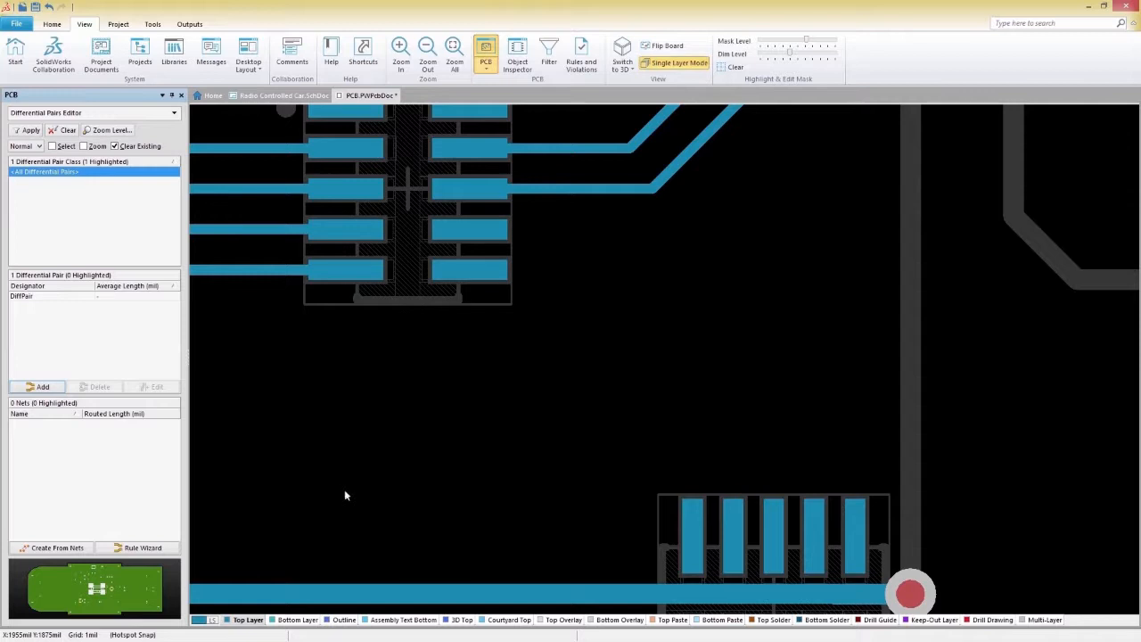
{"action": "mouse_move", "coordinate": [59, 31]}
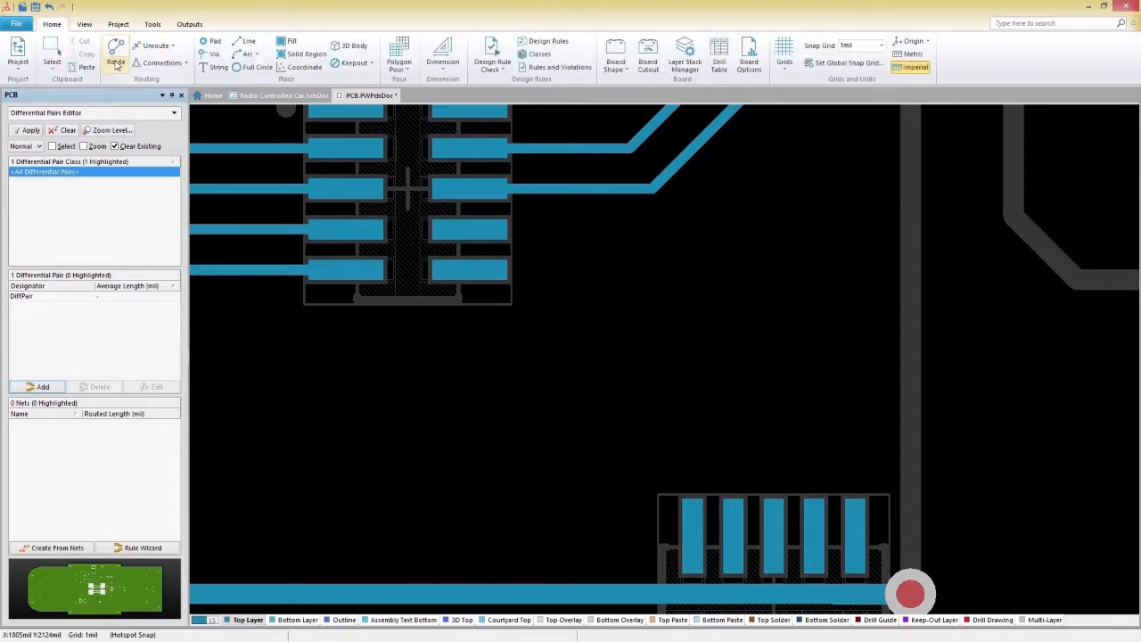
{"action": "left_click", "coordinate": [115, 58]}
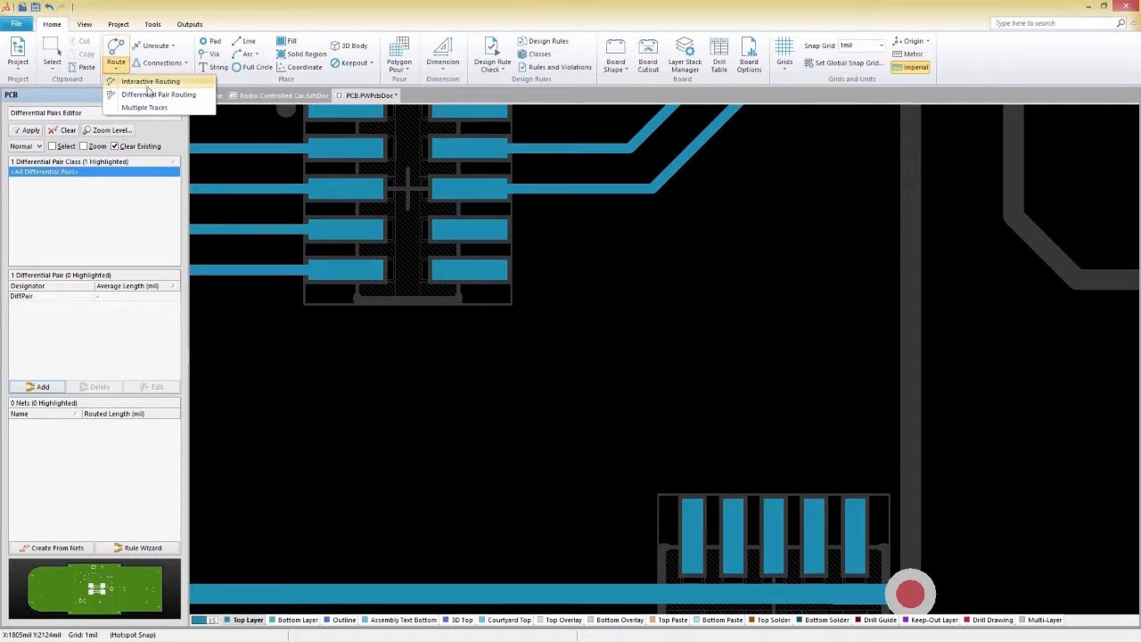
{"action": "left_click", "coordinate": [158, 95]}
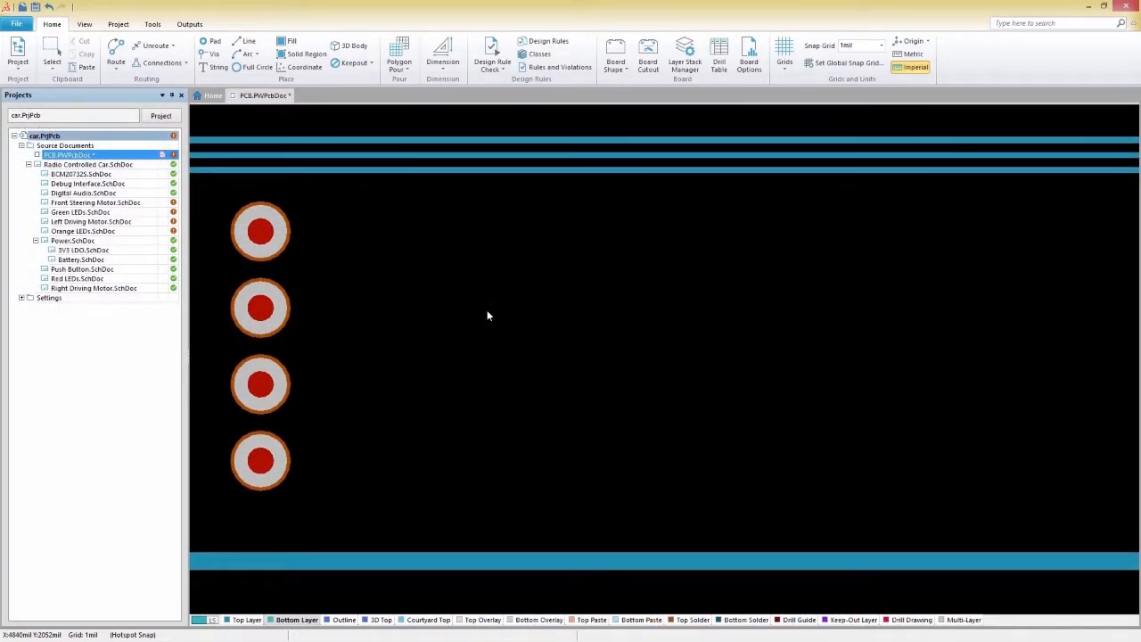
{"action": "mouse_move", "coordinate": [318, 195]}
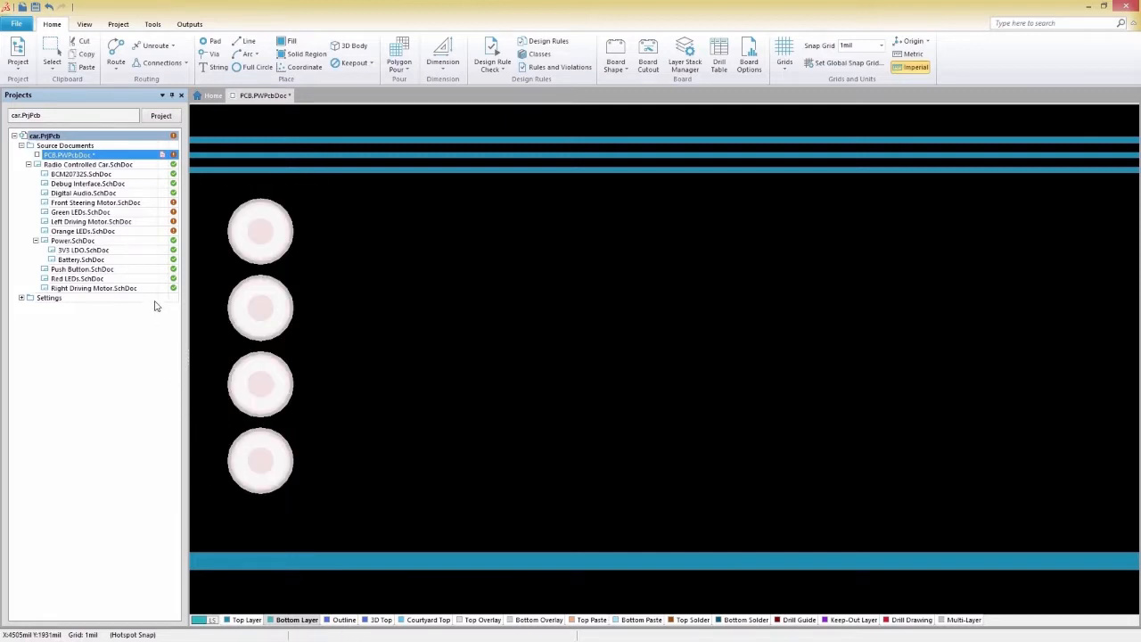
Choose Multiple Traces routing mode from the Route dropdown
{"action": "left_click", "coordinate": [115, 60]}
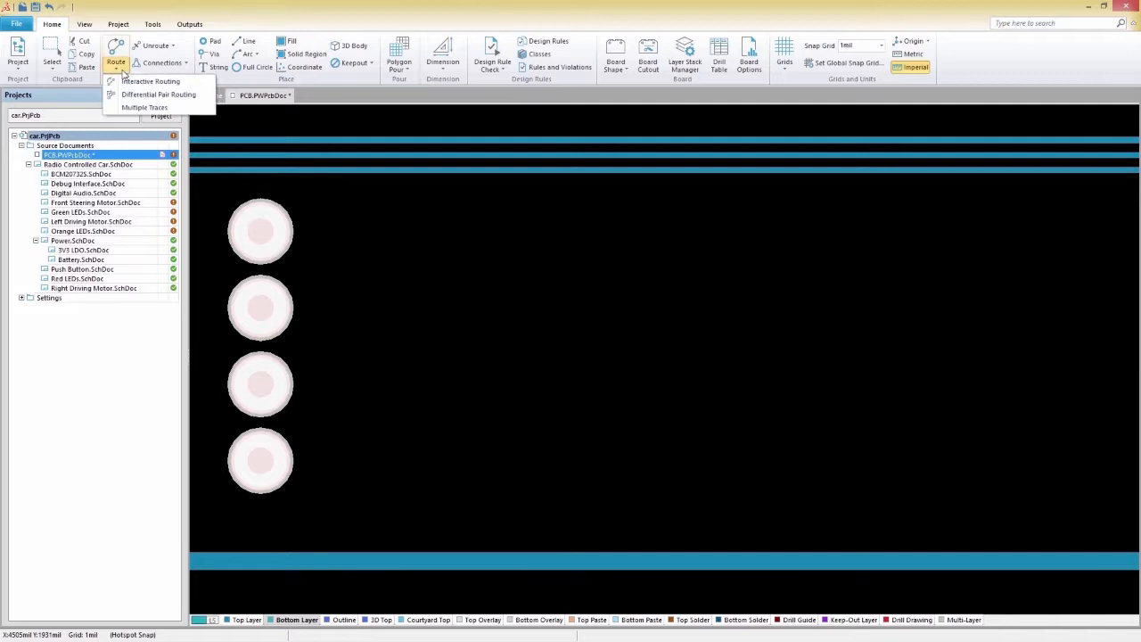
{"action": "left_click", "coordinate": [150, 81]}
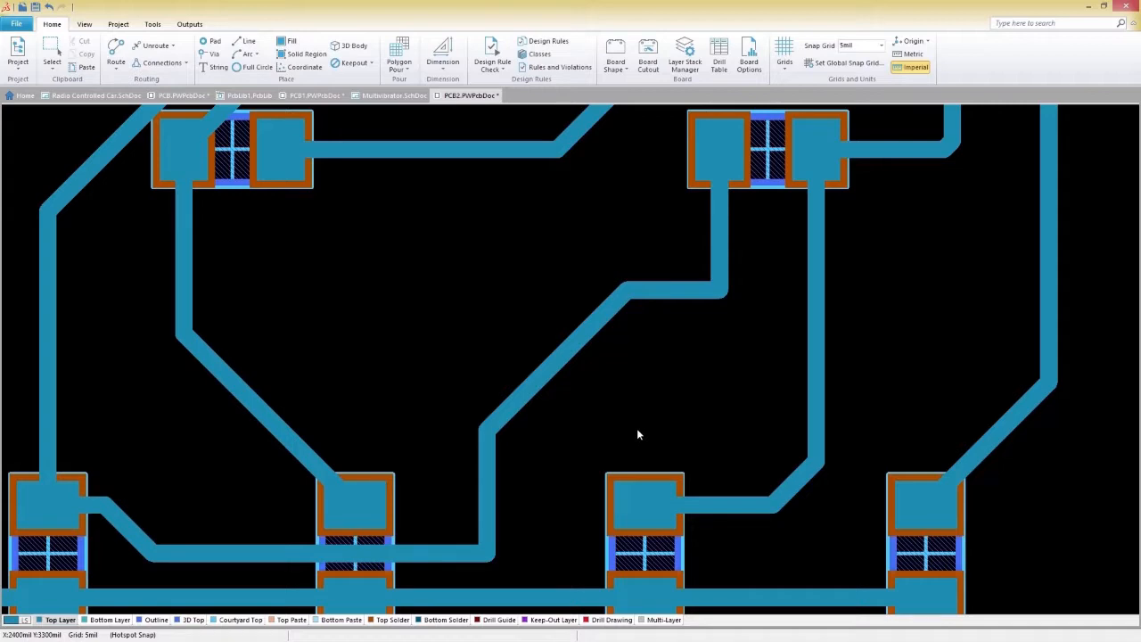
{"action": "mouse_move", "coordinate": [560, 588]}
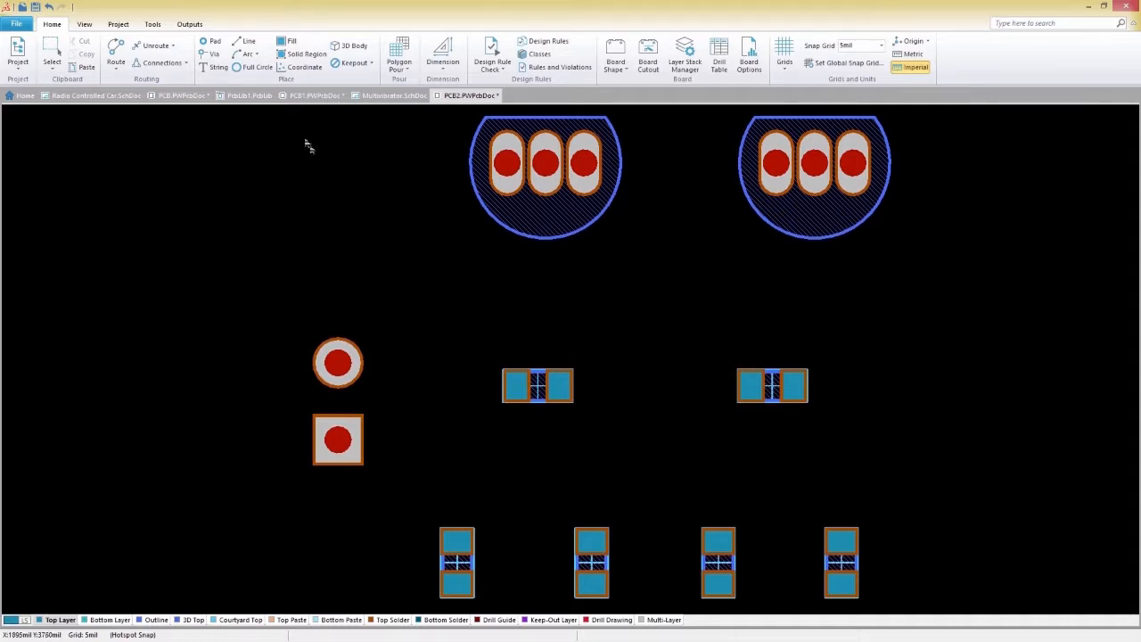
Use Autoroute > All to open Situs Routing Strategies for board PCB2
{"action": "left_click", "coordinate": [153, 24]}
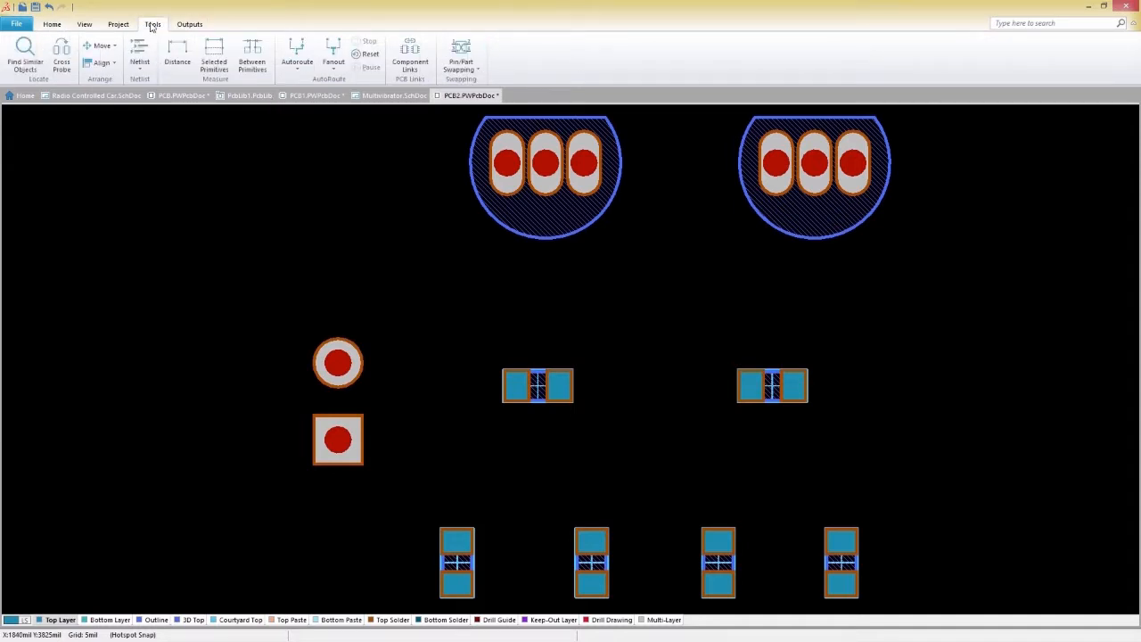
{"action": "left_click", "coordinate": [297, 54]}
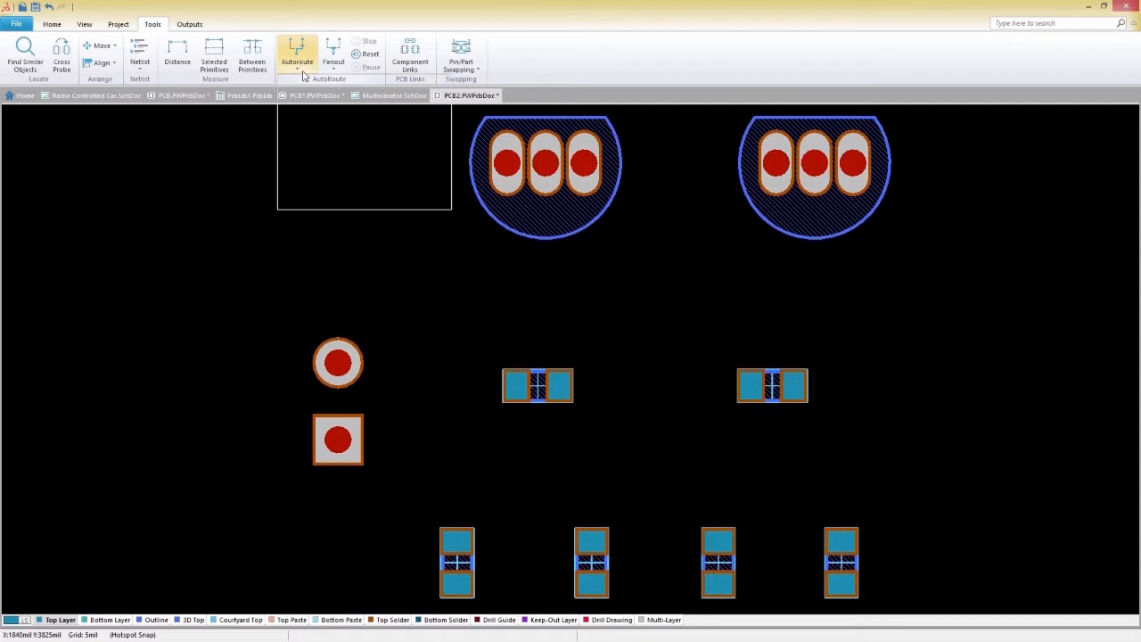
{"action": "left_click", "coordinate": [297, 53]}
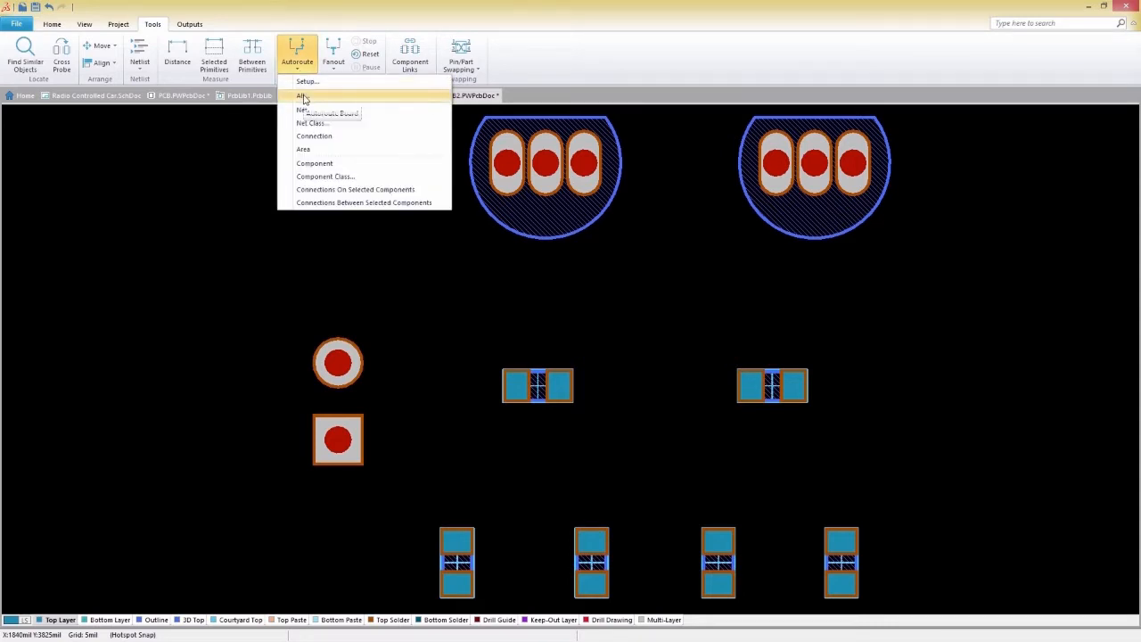
{"action": "left_click", "coordinate": [303, 95]}
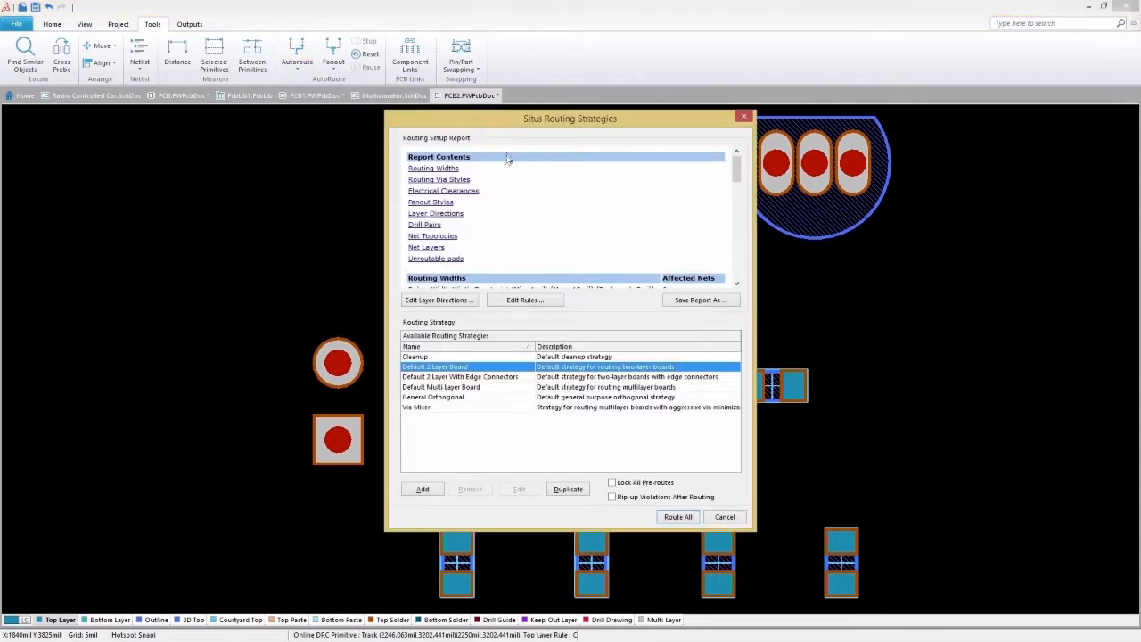